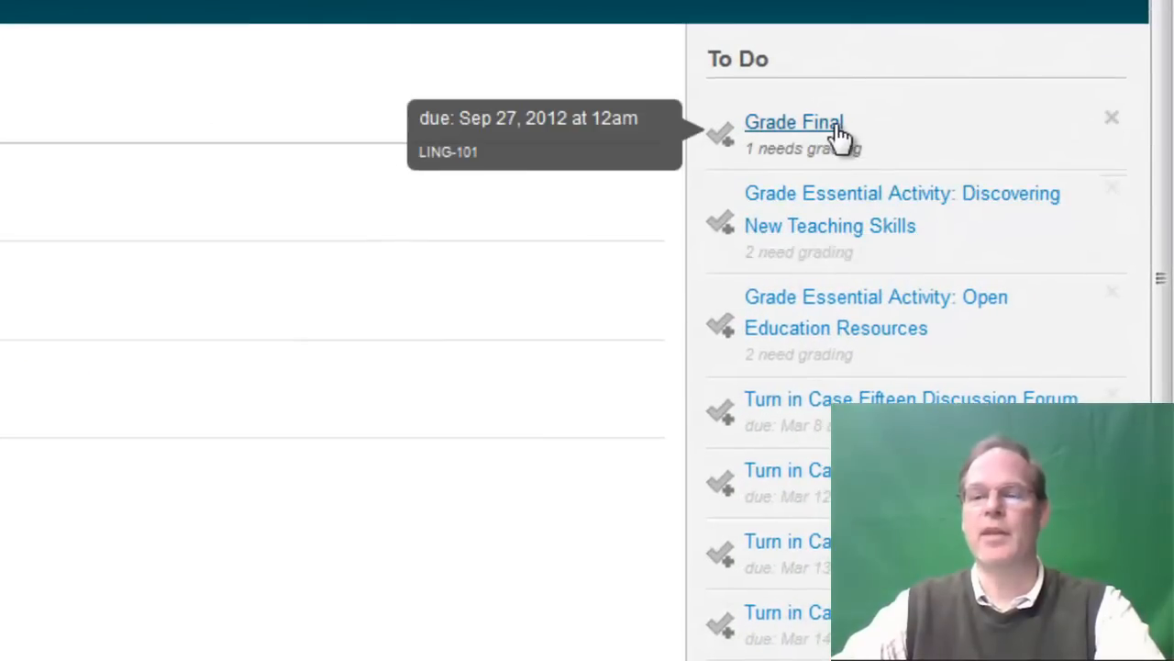
mouse_move(798, 566)
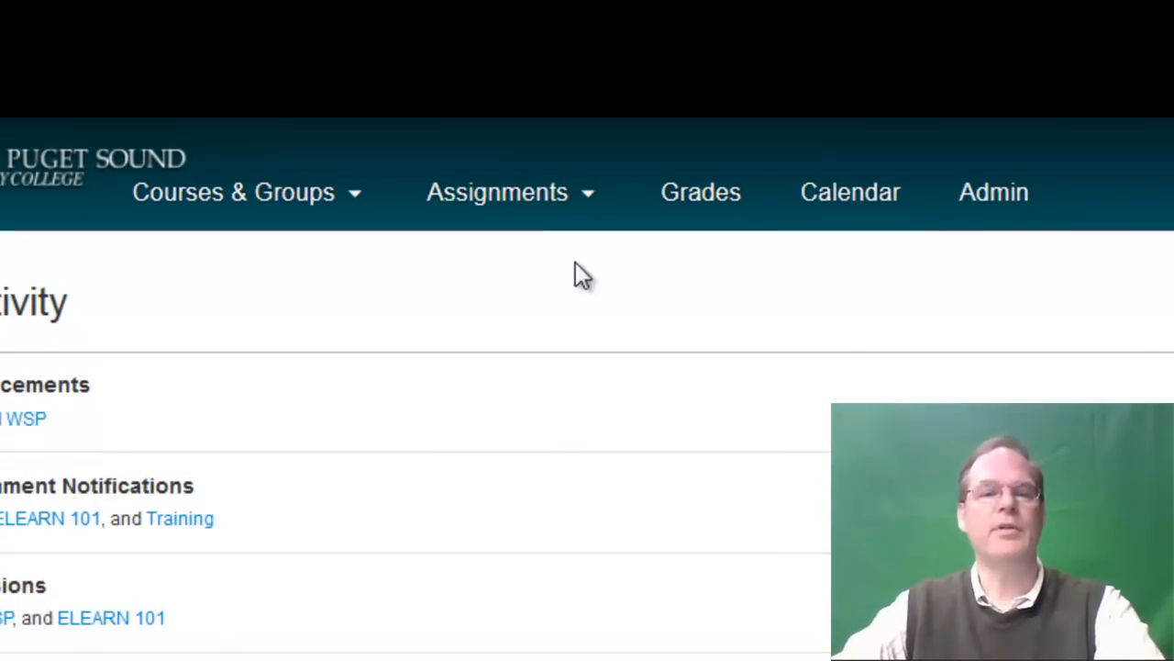
From the dashboard's Courses & Groups menu, open the MATH&107 Math in Society course home page.
click(233, 192)
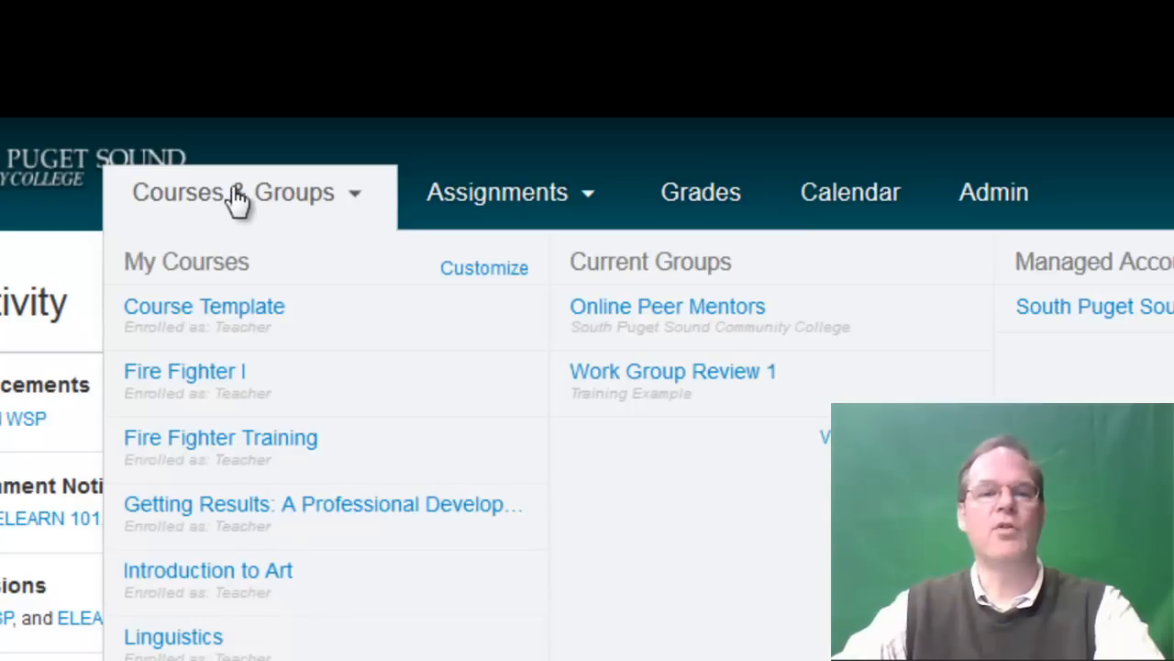
click(495, 193)
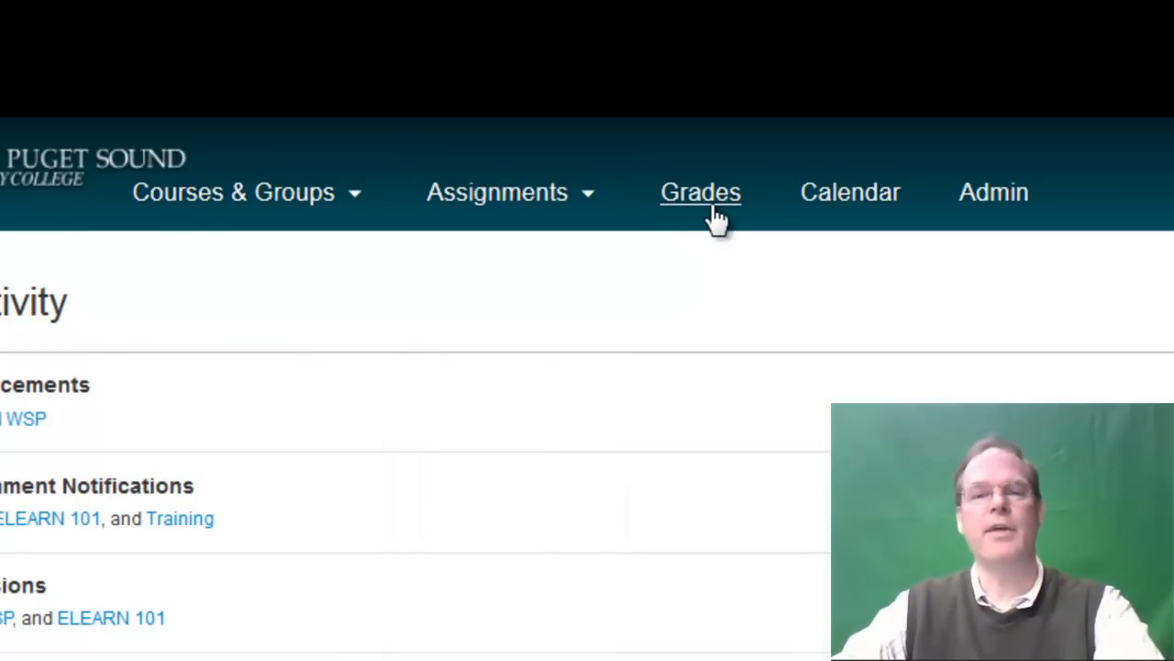
mouse_move(743, 217)
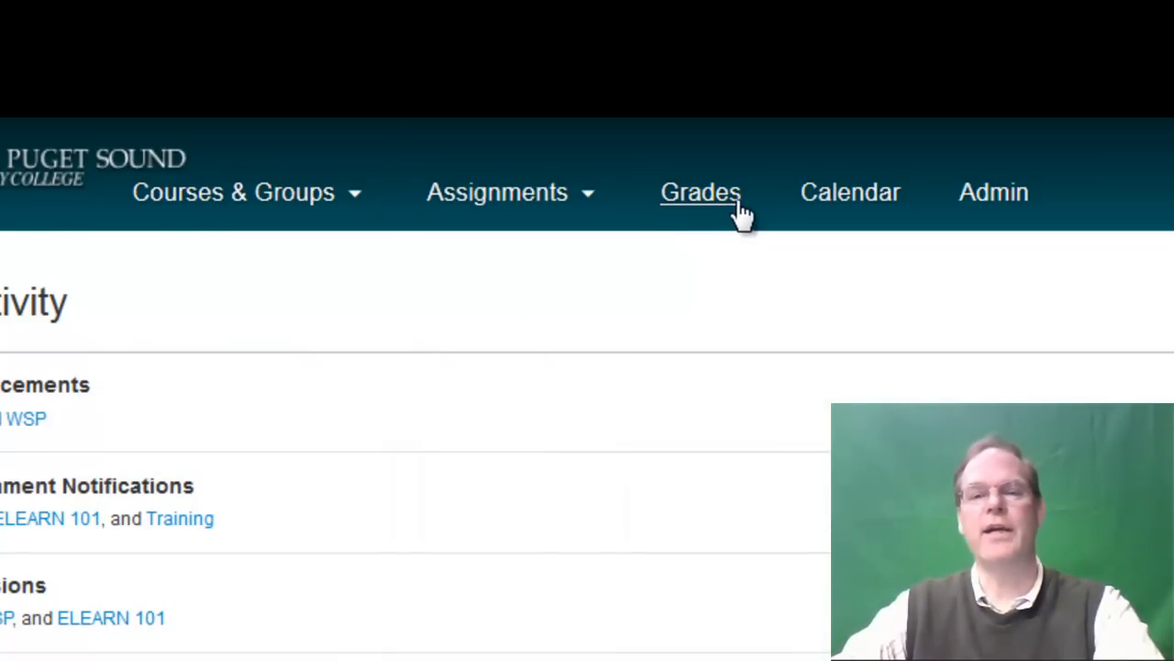
mouse_move(850, 193)
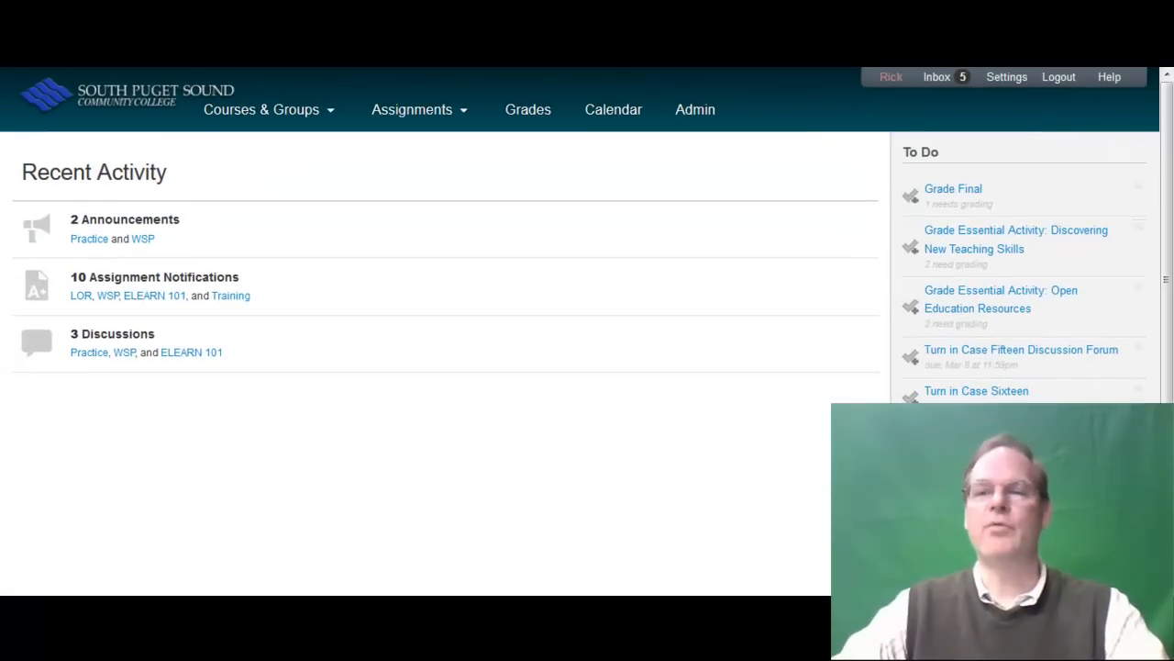
mouse_move(444, 227)
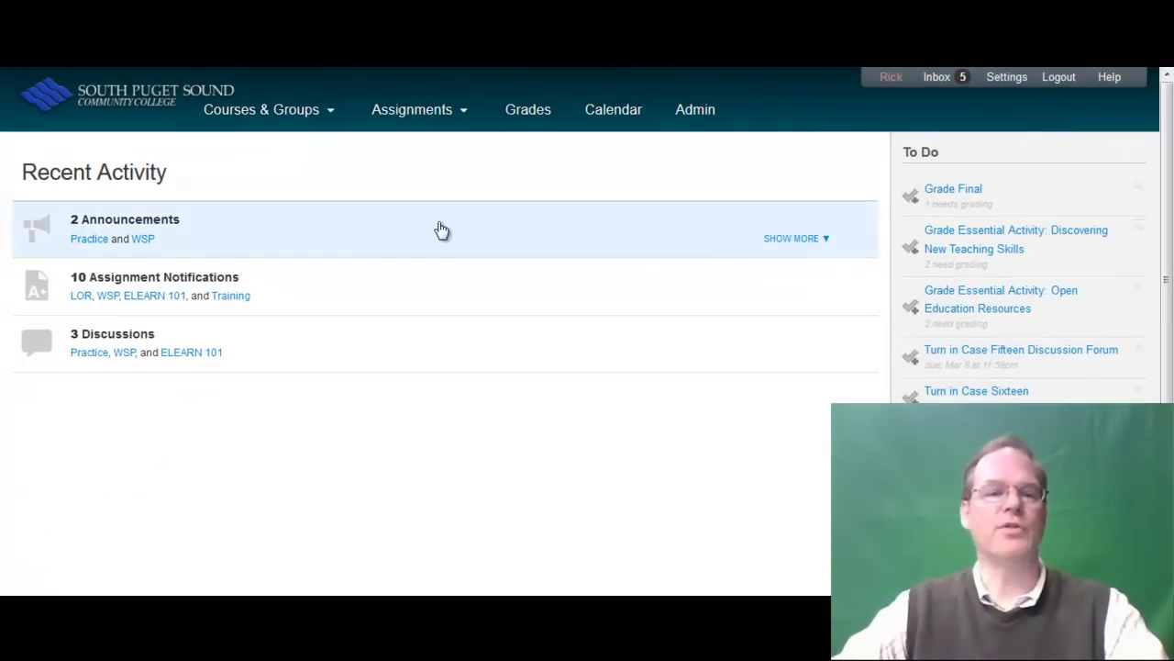
click(261, 110)
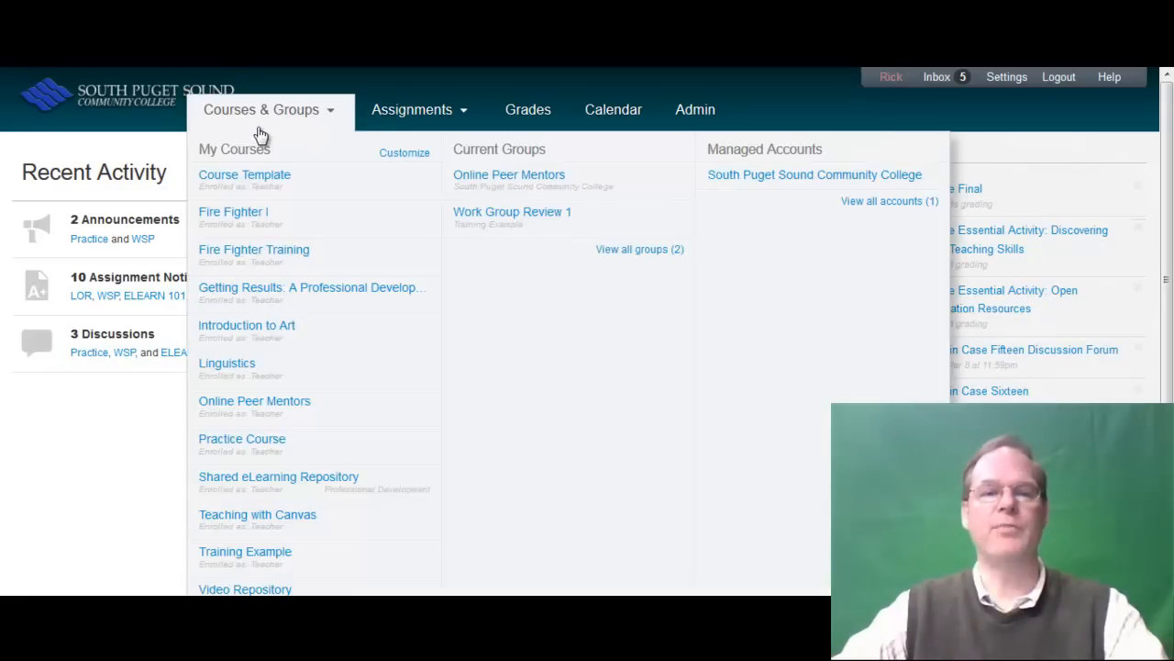
click(261, 110)
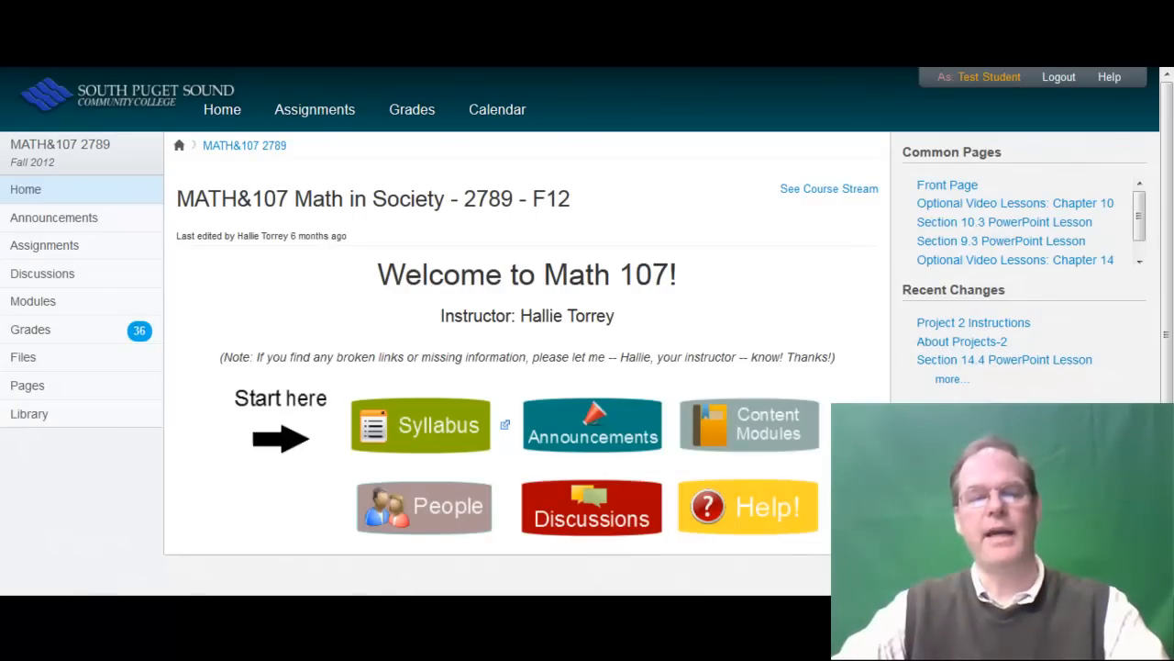
mouse_move(541, 304)
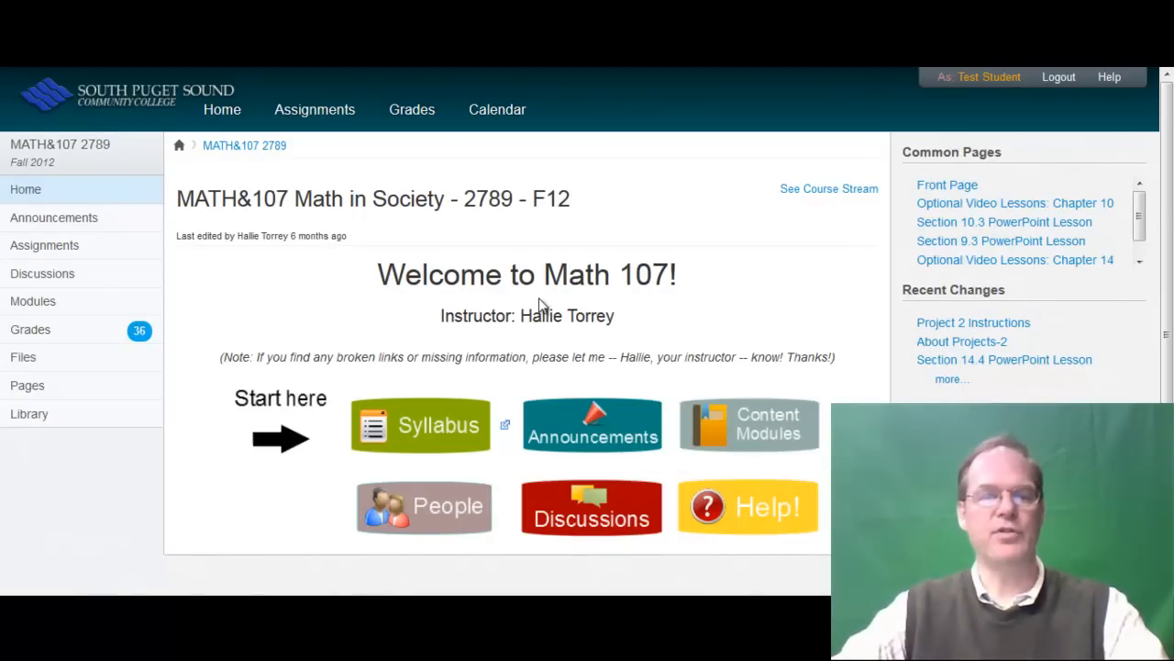
mouse_move(654, 376)
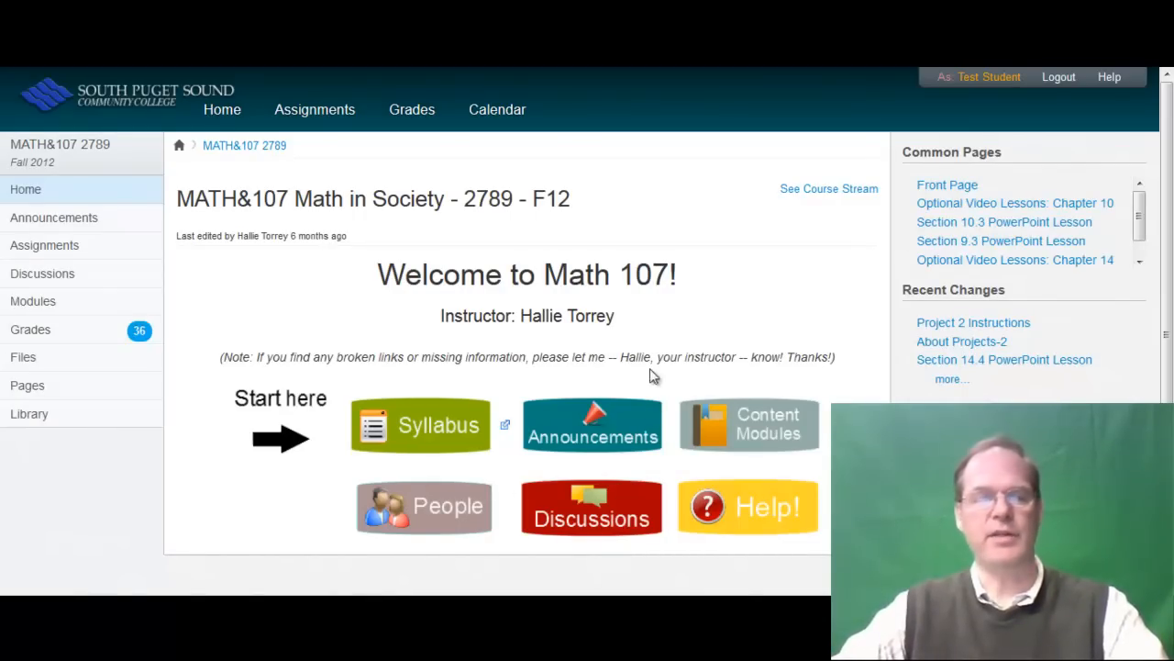
mouse_move(679, 330)
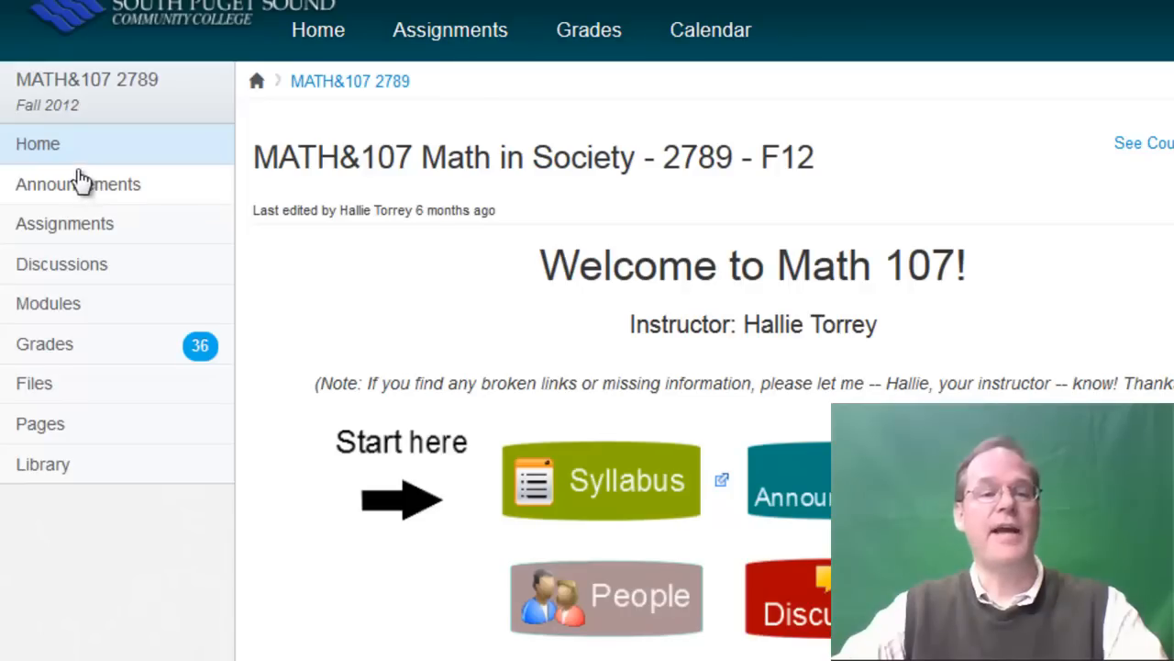
mouse_move(58, 400)
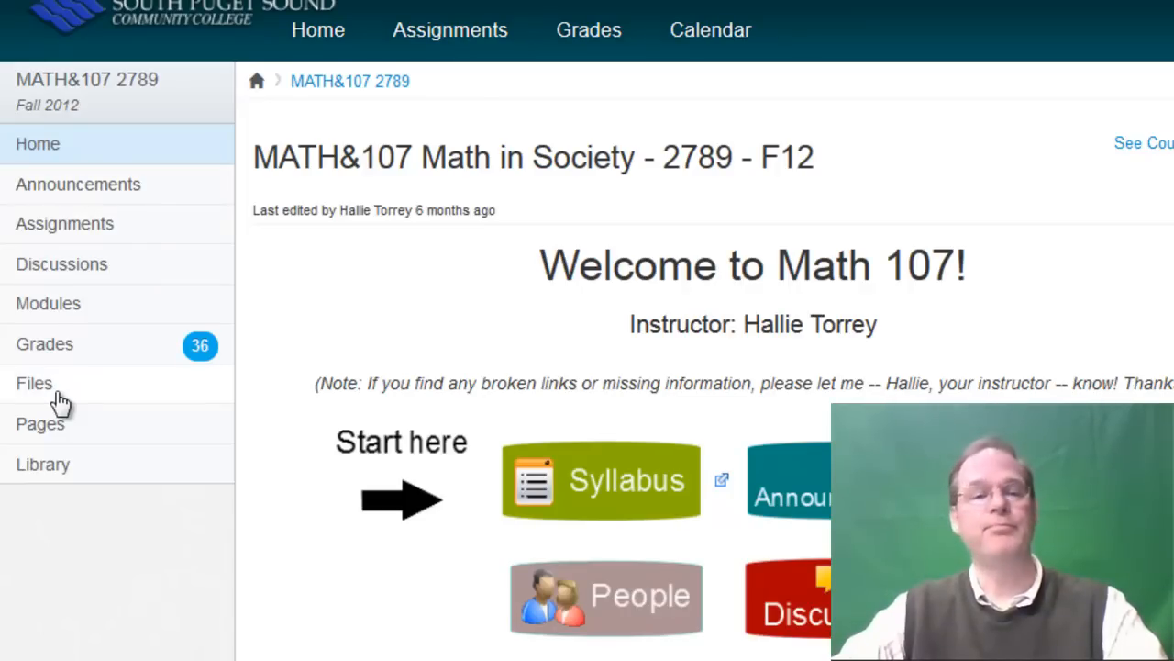
mouse_move(95, 264)
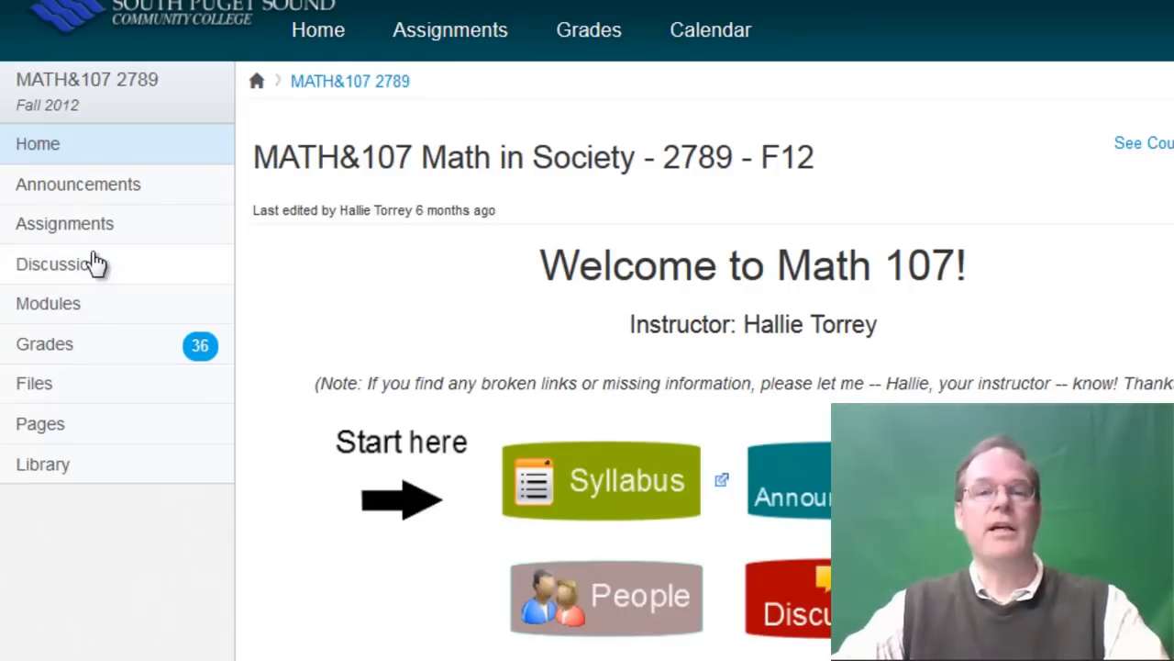
mouse_move(103, 221)
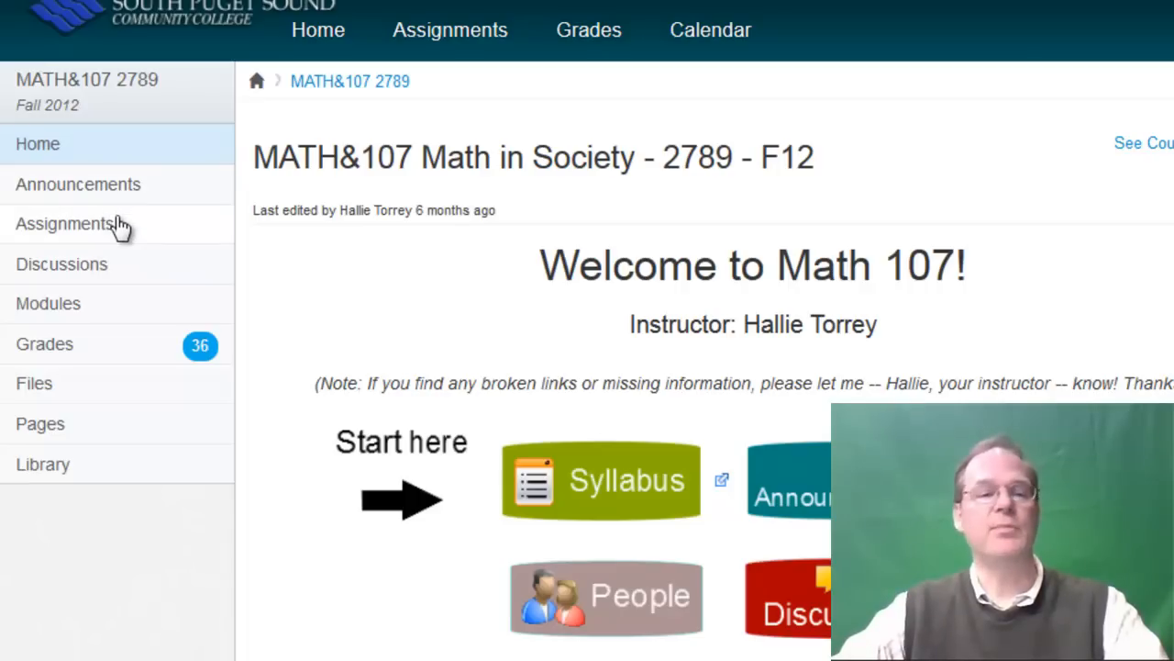
mouse_move(83, 327)
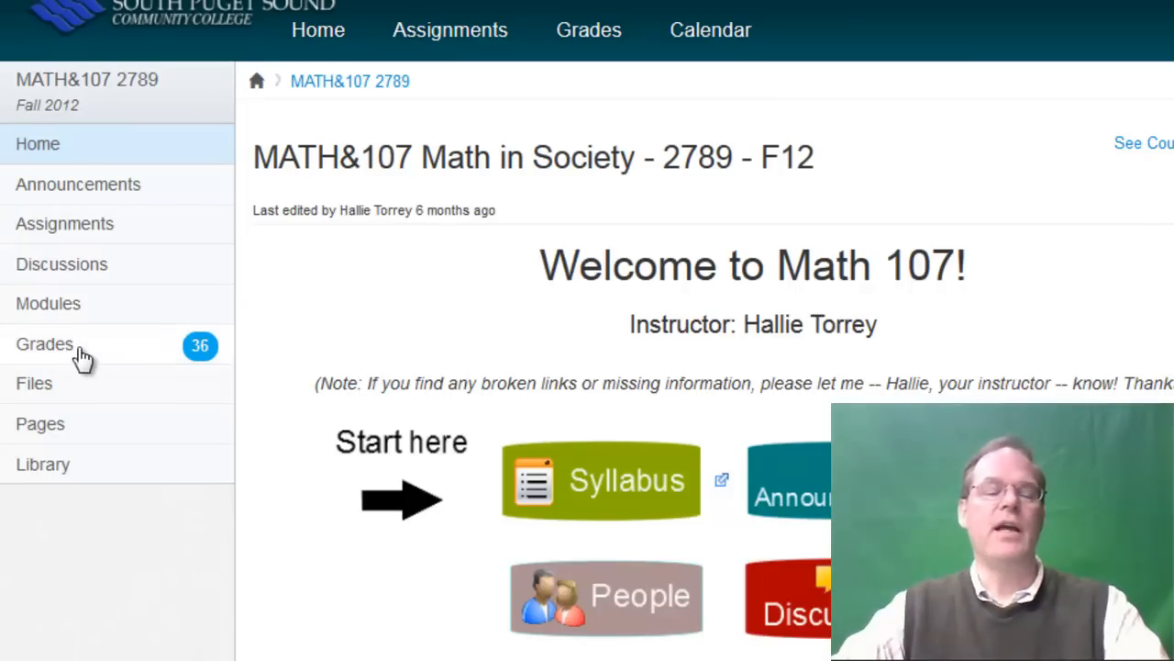
mouse_move(75, 492)
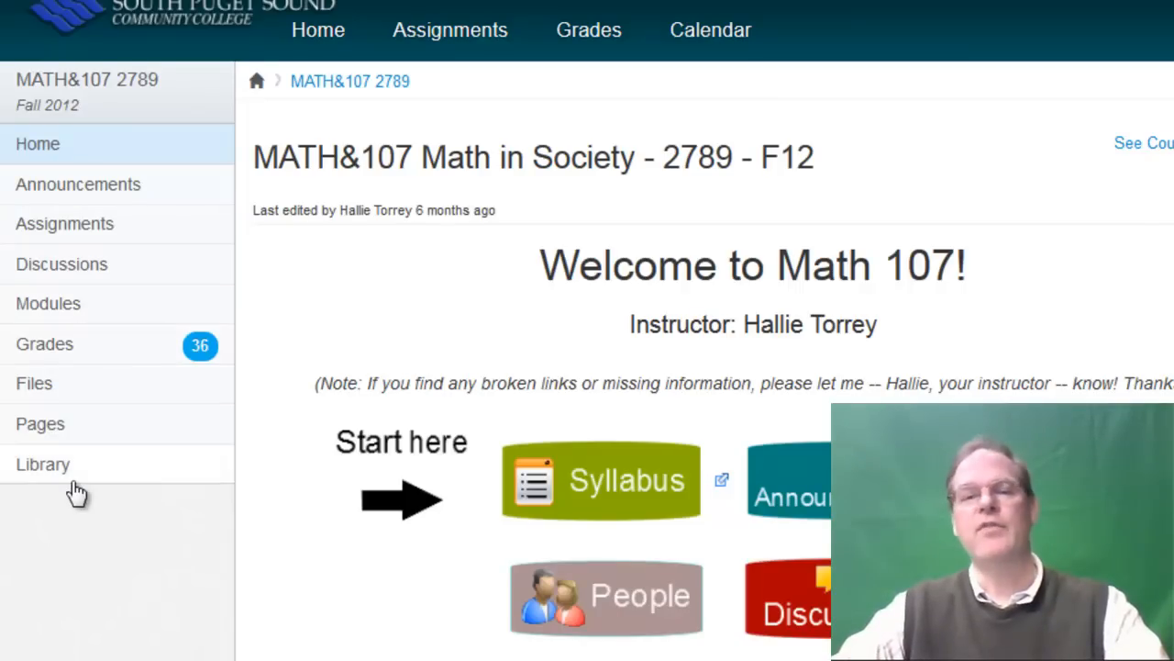
mouse_move(73, 473)
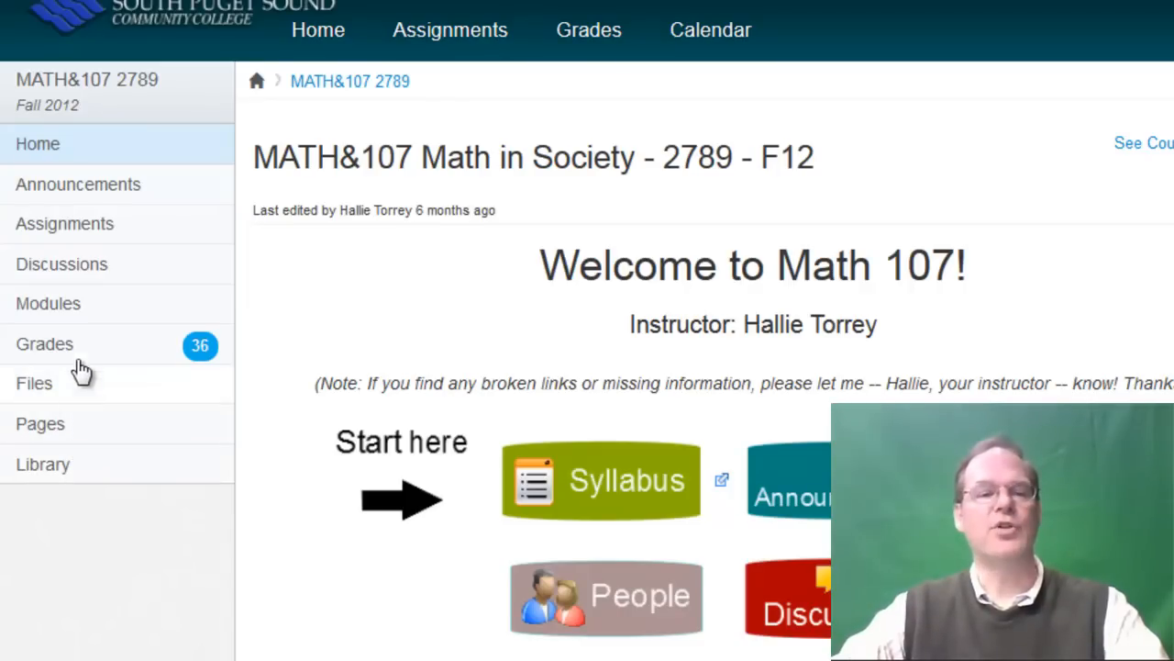
mouse_move(102, 384)
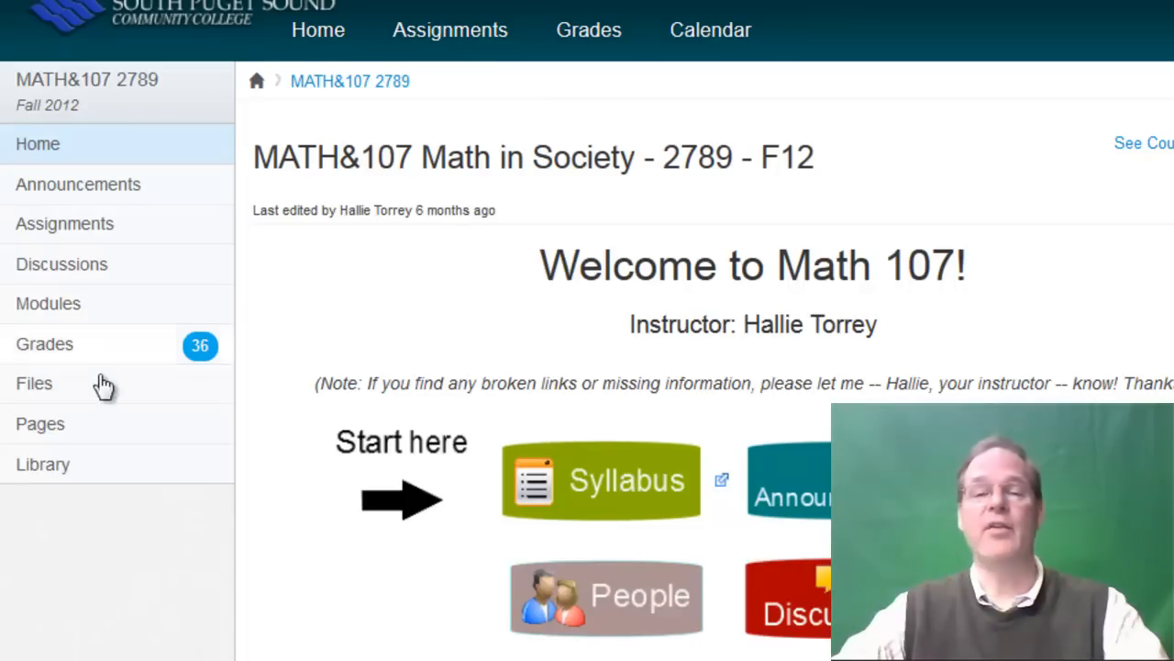
mouse_move(109, 532)
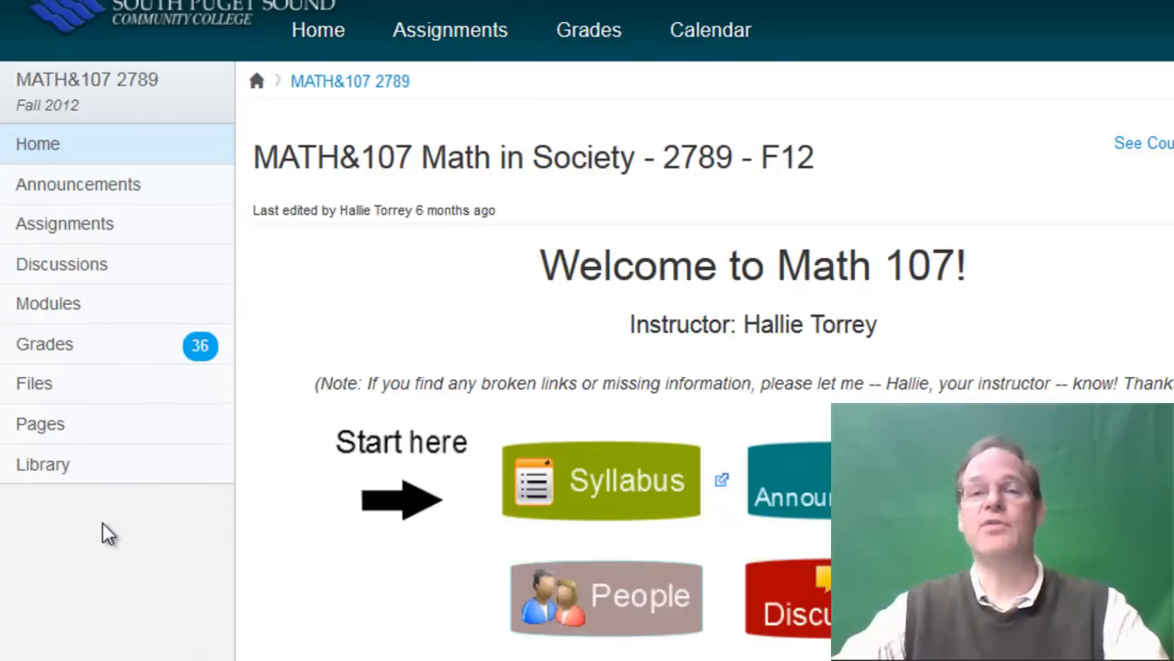
mouse_move(202, 517)
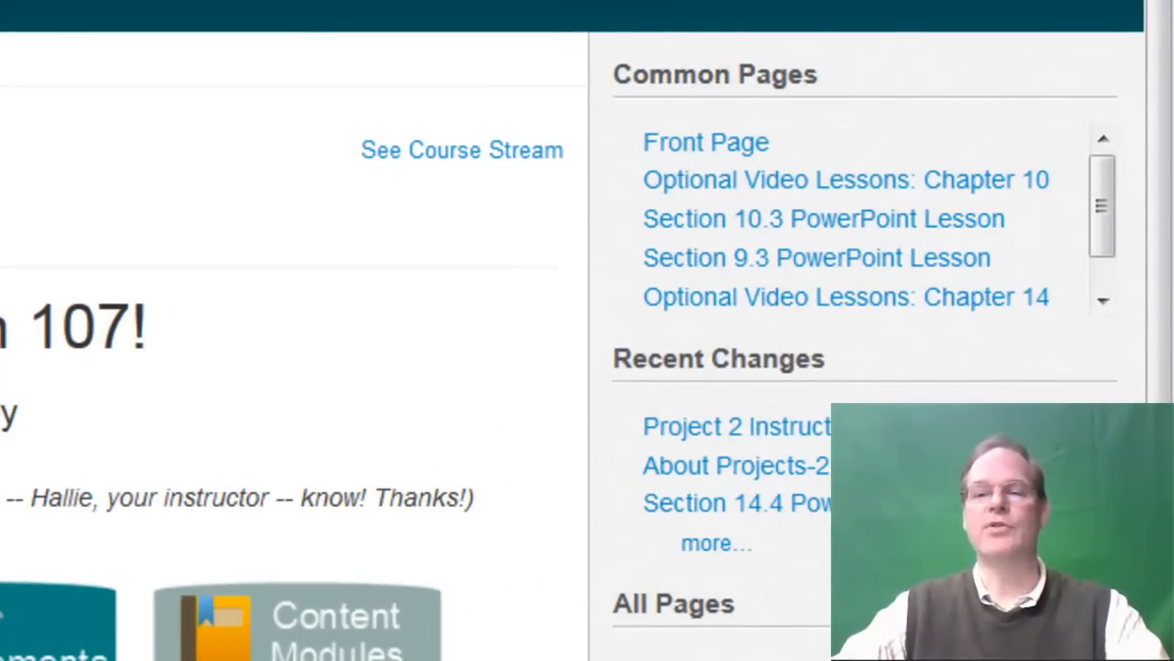
mouse_move(423, 481)
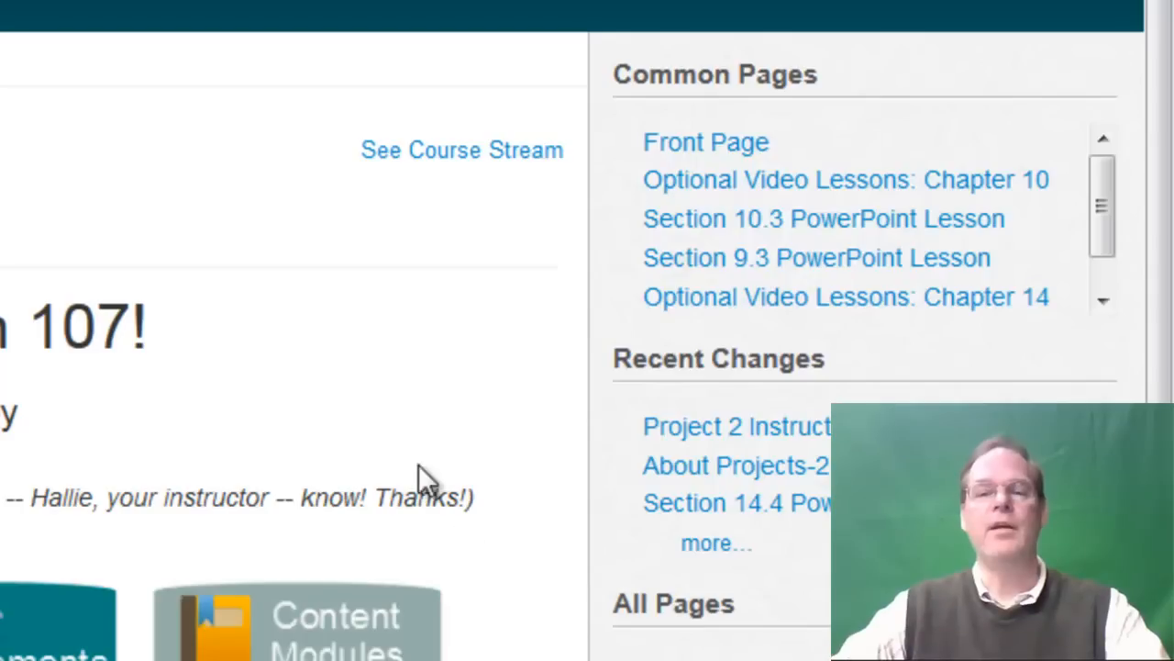
mouse_move(396, 402)
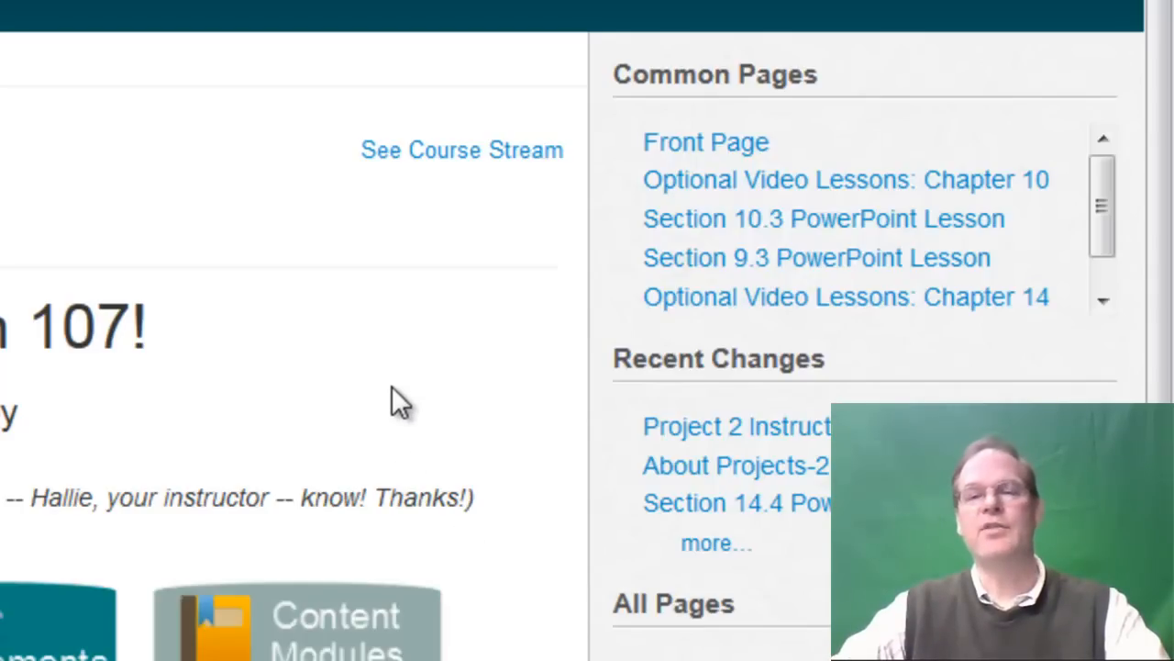